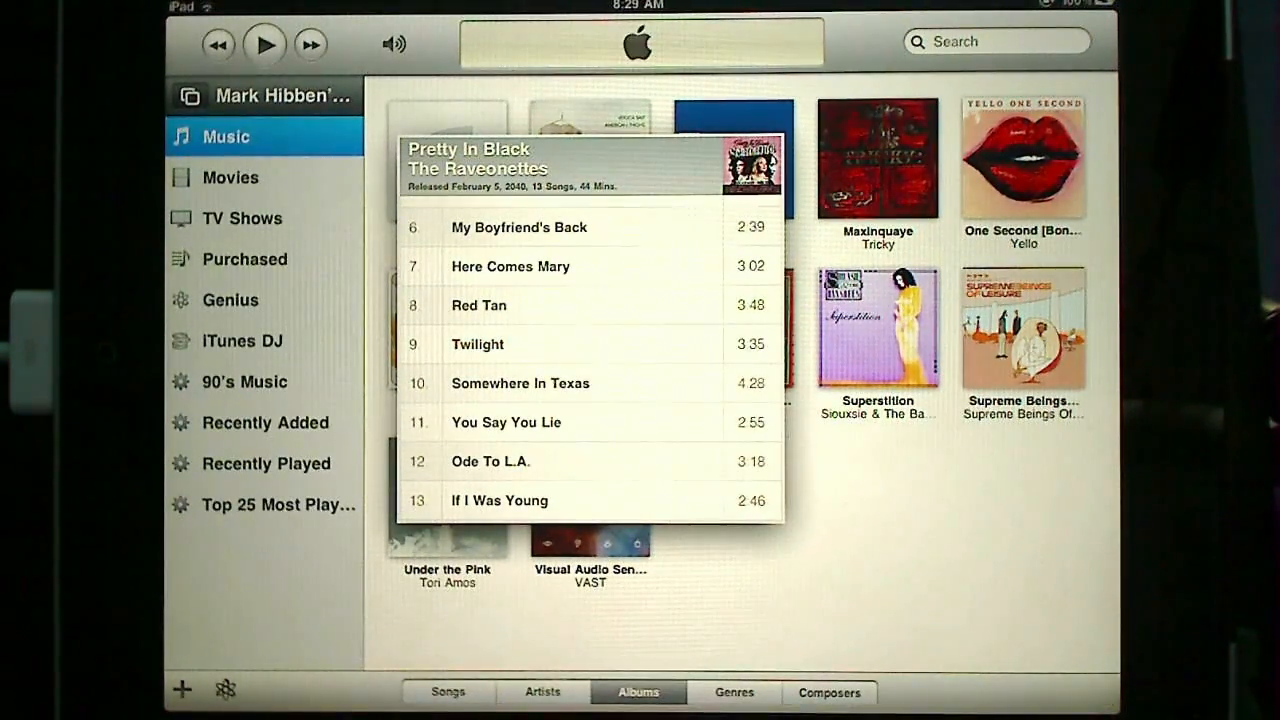
Play Twilight from Pretty In Black, then switch the Remote sidebar to the Movies library.
double_click(476, 344)
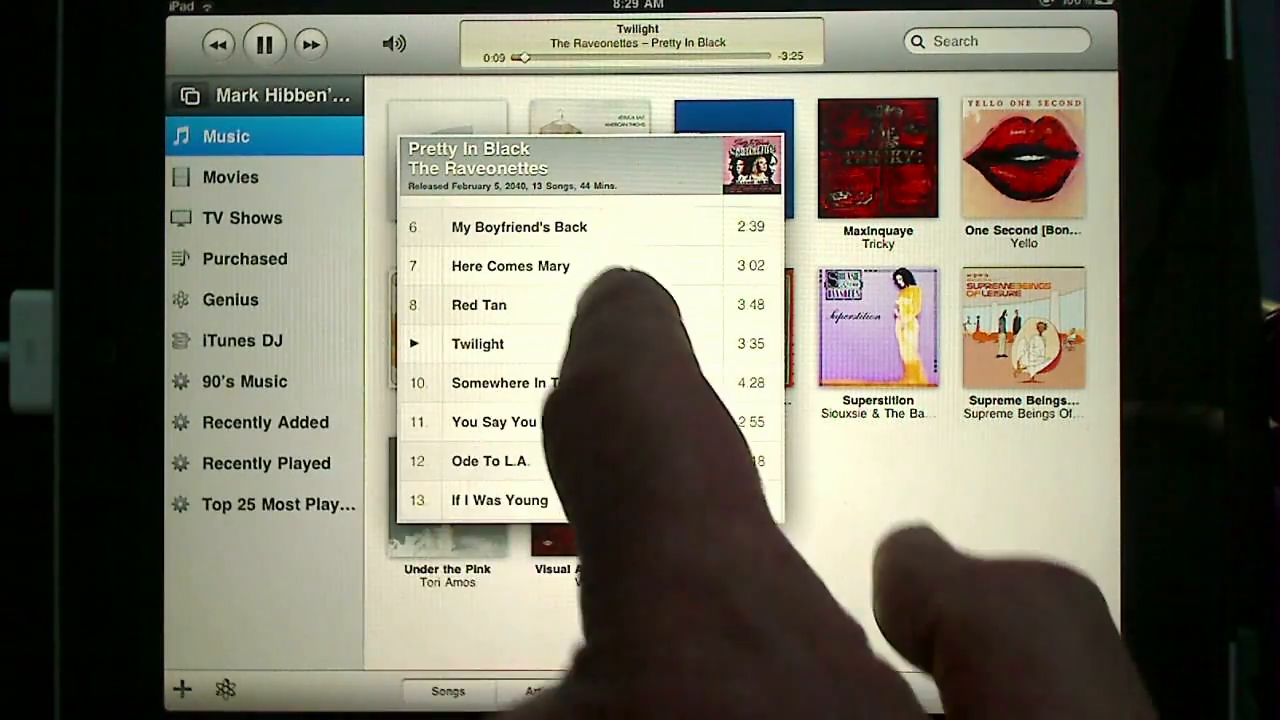
click(264, 44)
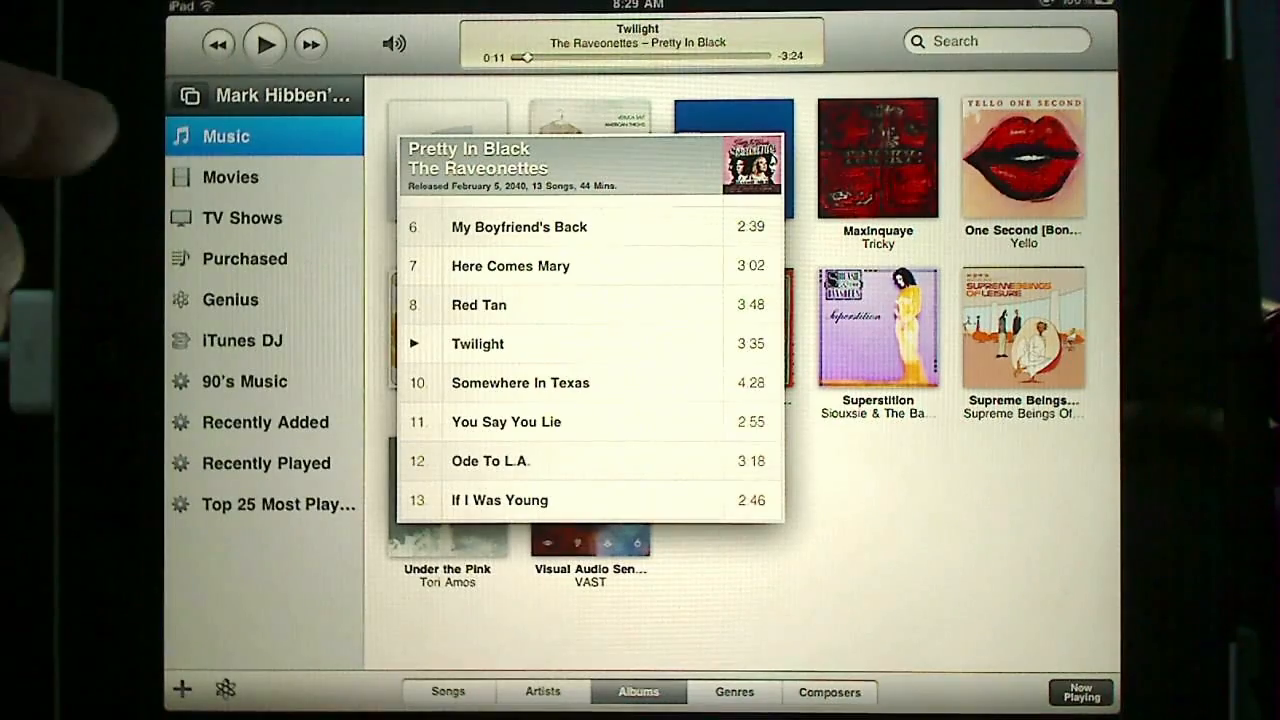
click(230, 176)
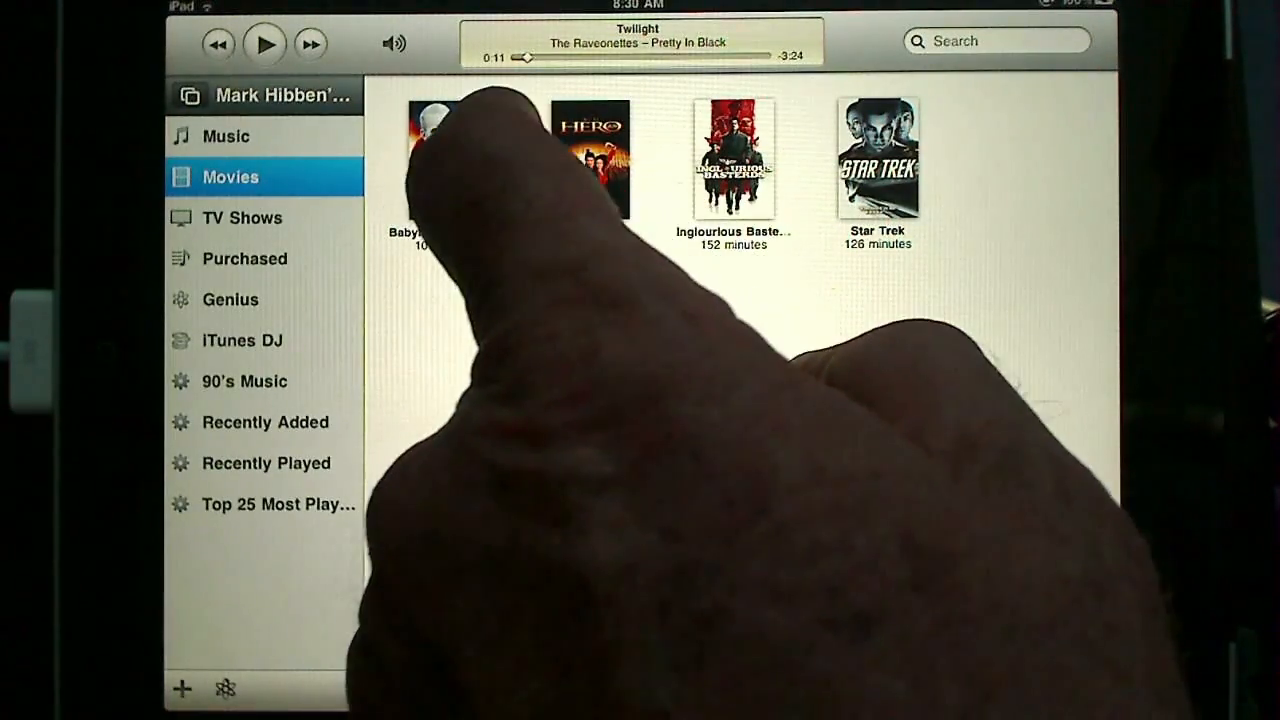
Start the movie Hero playing on the shared iTunes library from the Movies view.
double_click(590, 160)
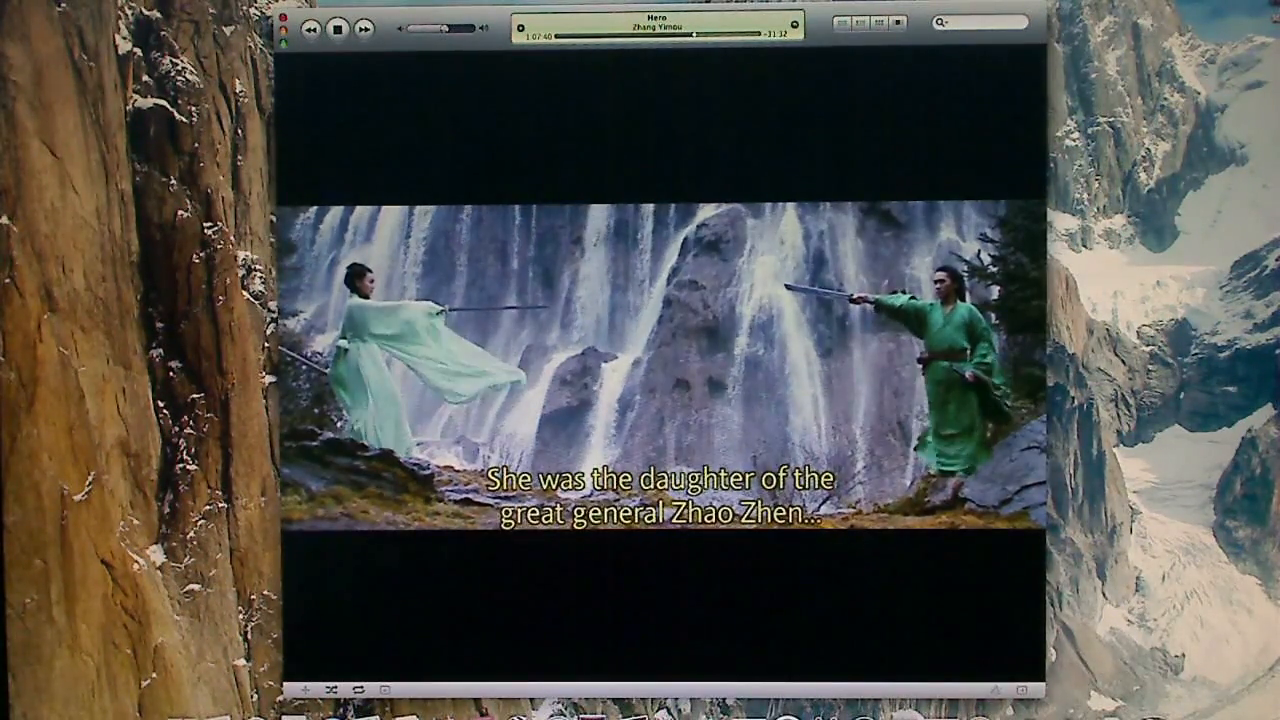
click(336, 30)
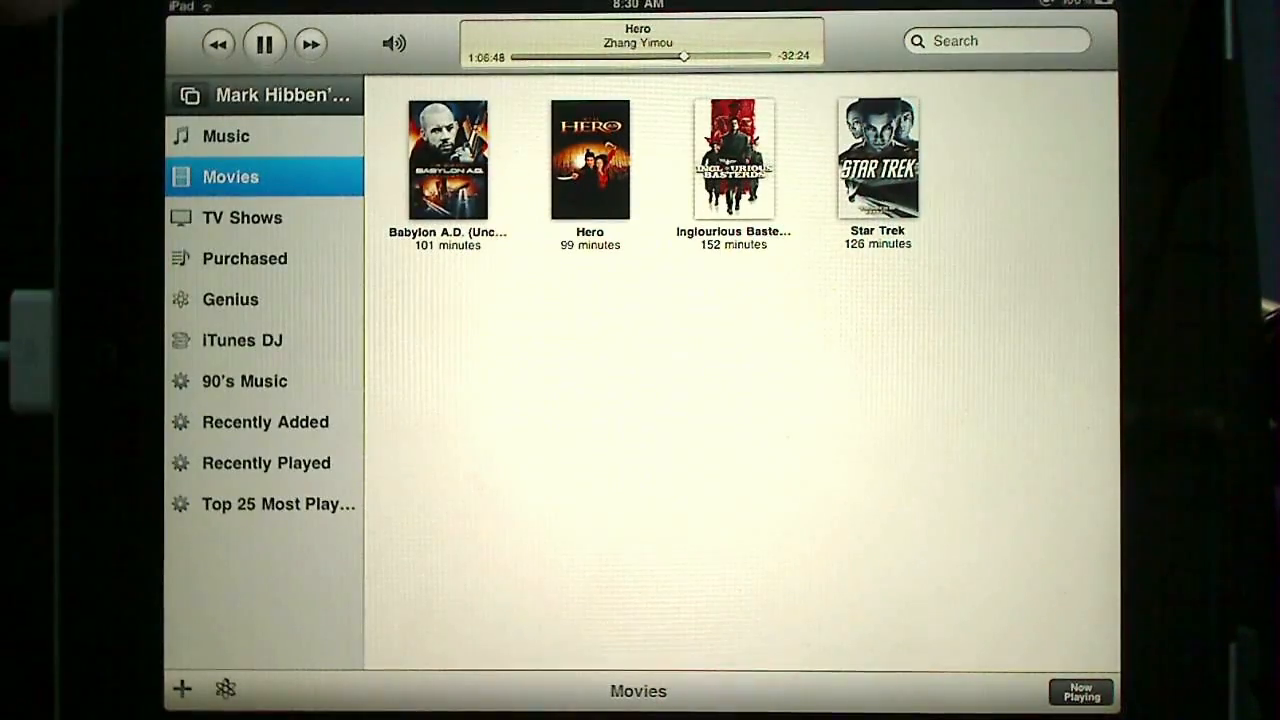
click(264, 44)
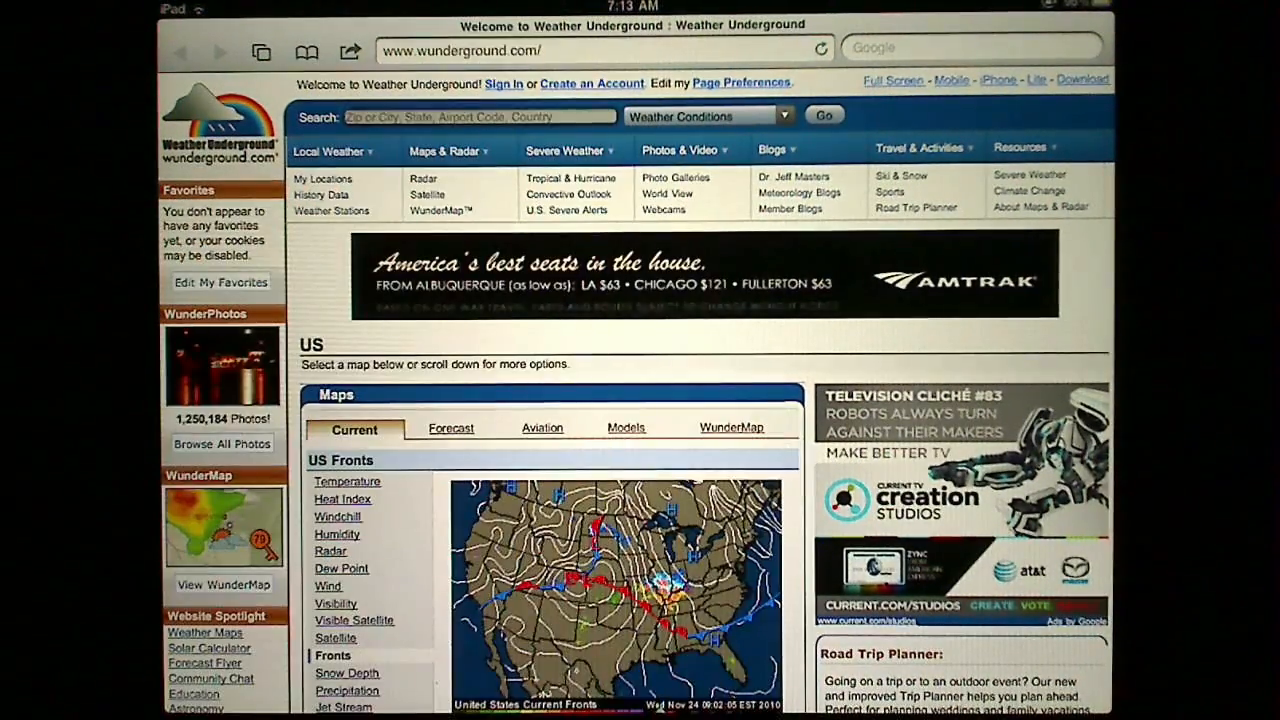
Search Weather Underground for ZIP code 90266 using the number keyboard.
click(460, 116)
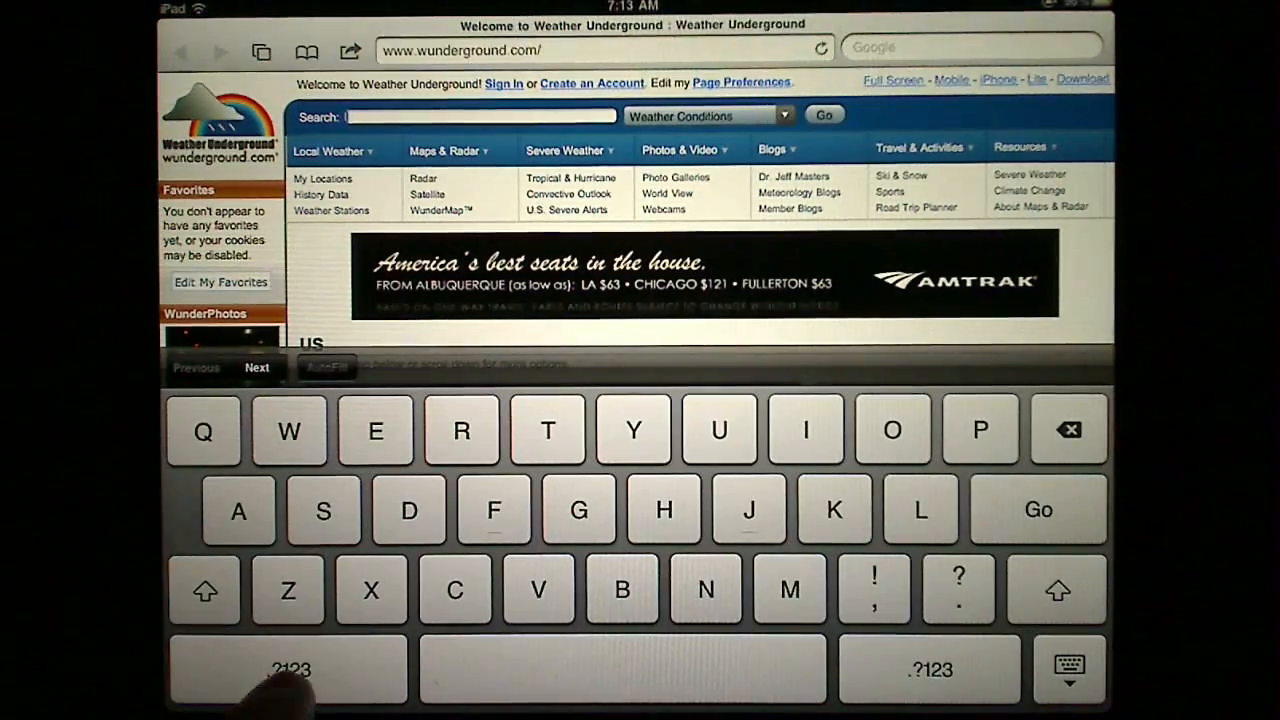
click(290, 668)
text(90266)
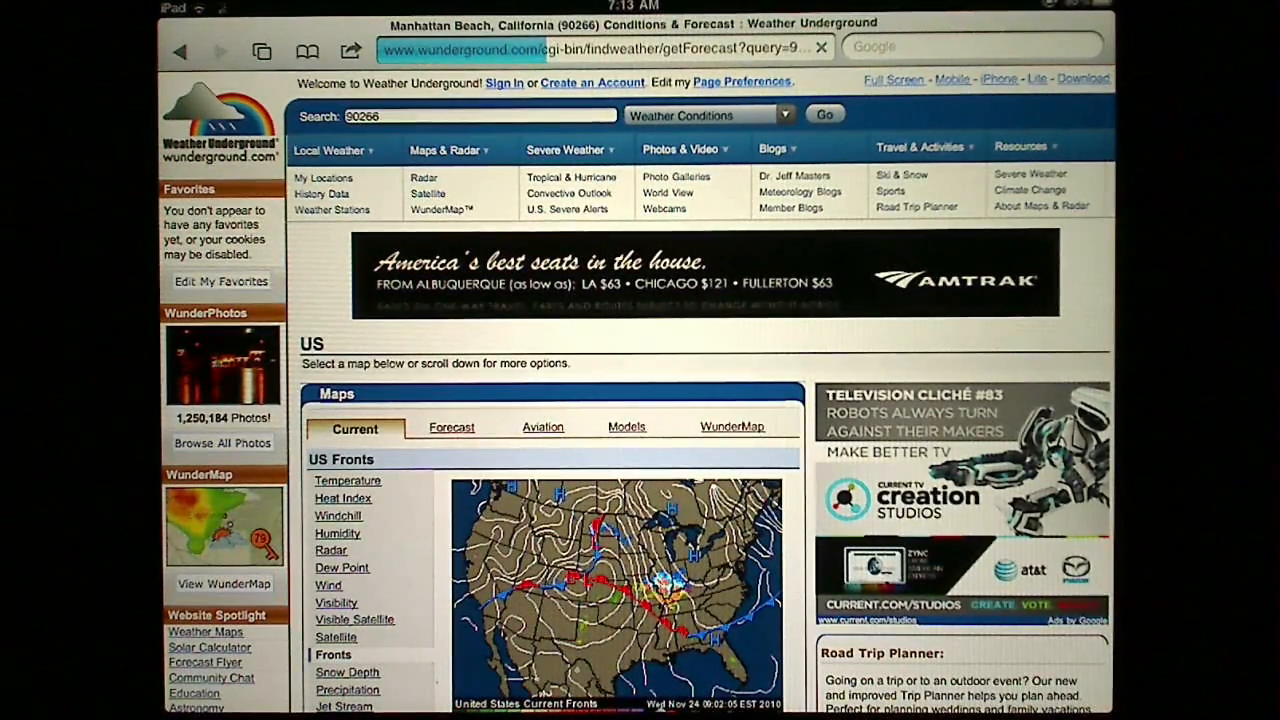
key(home)
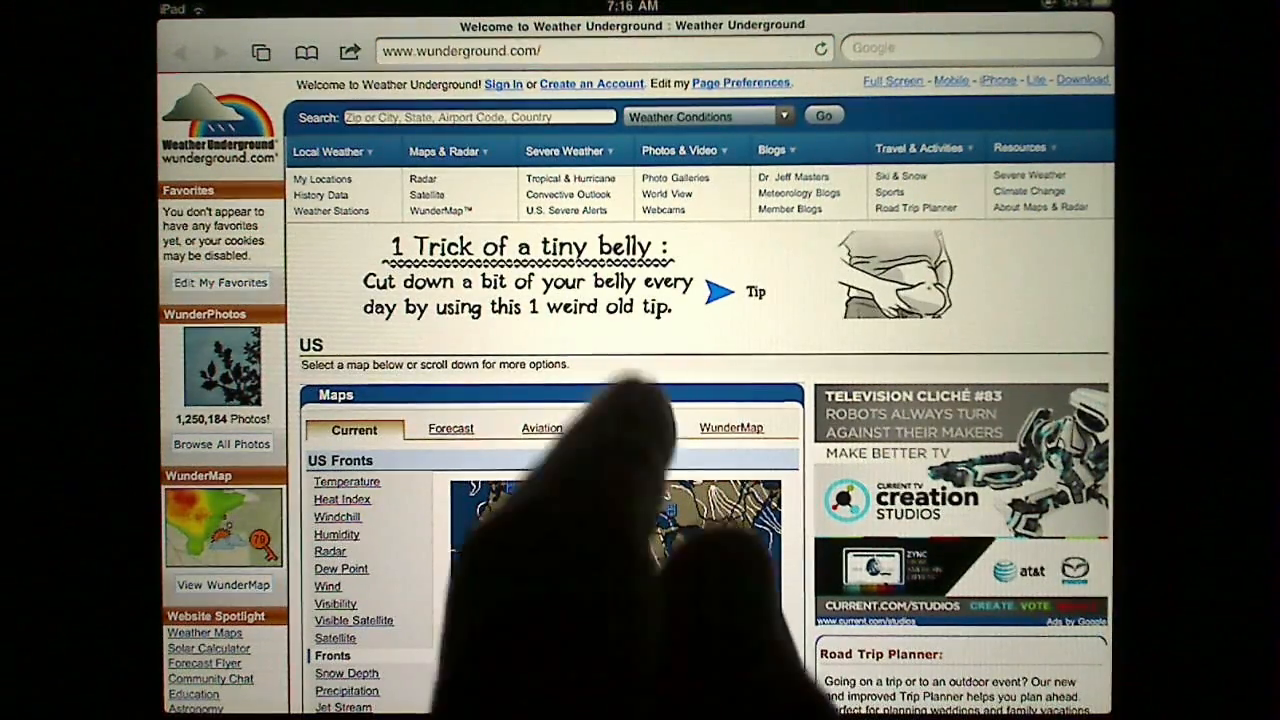
Resubmit the 90266 Weather Underground search, then exit Safari to the home screen.
click(470, 116)
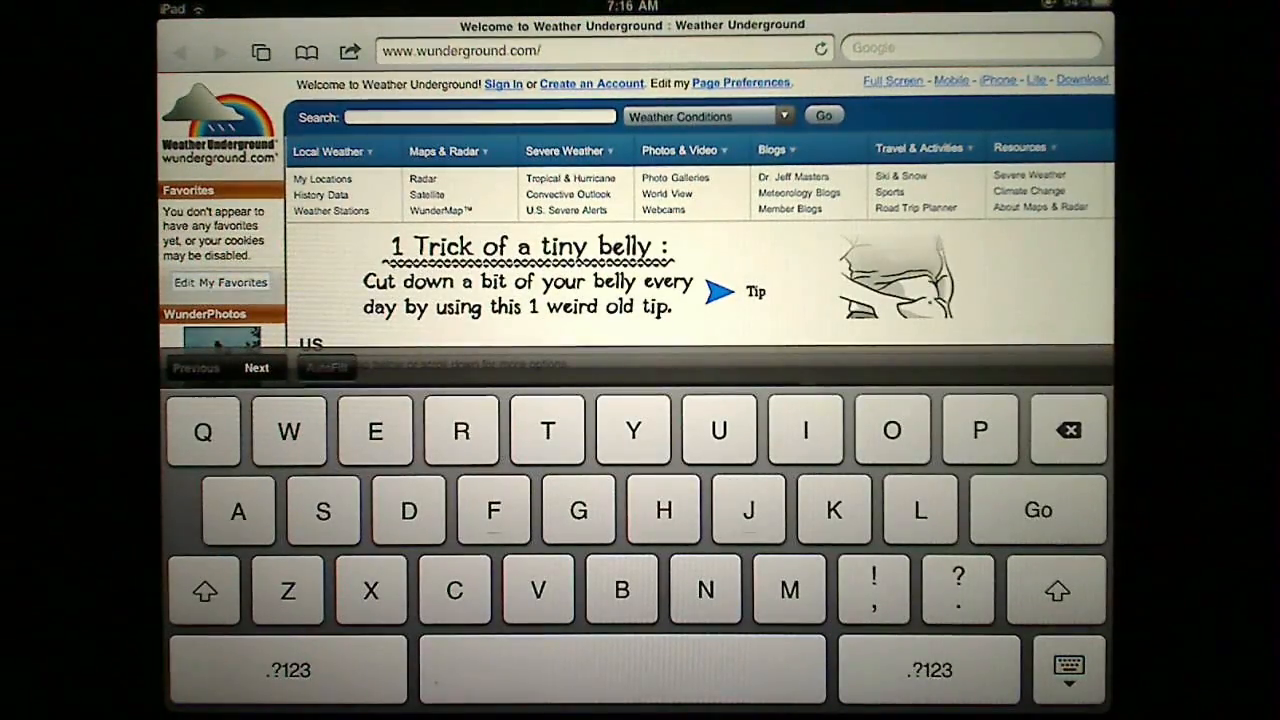
click(288, 670)
text(90266)
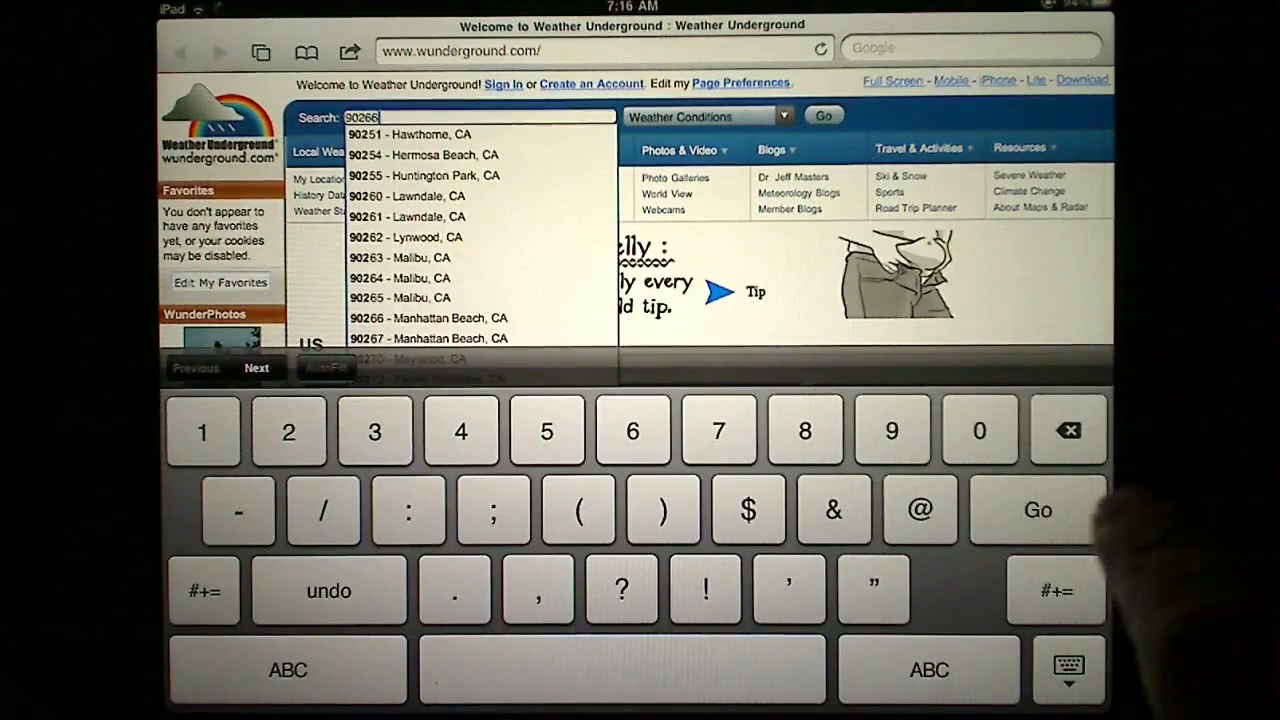
click(1036, 510)
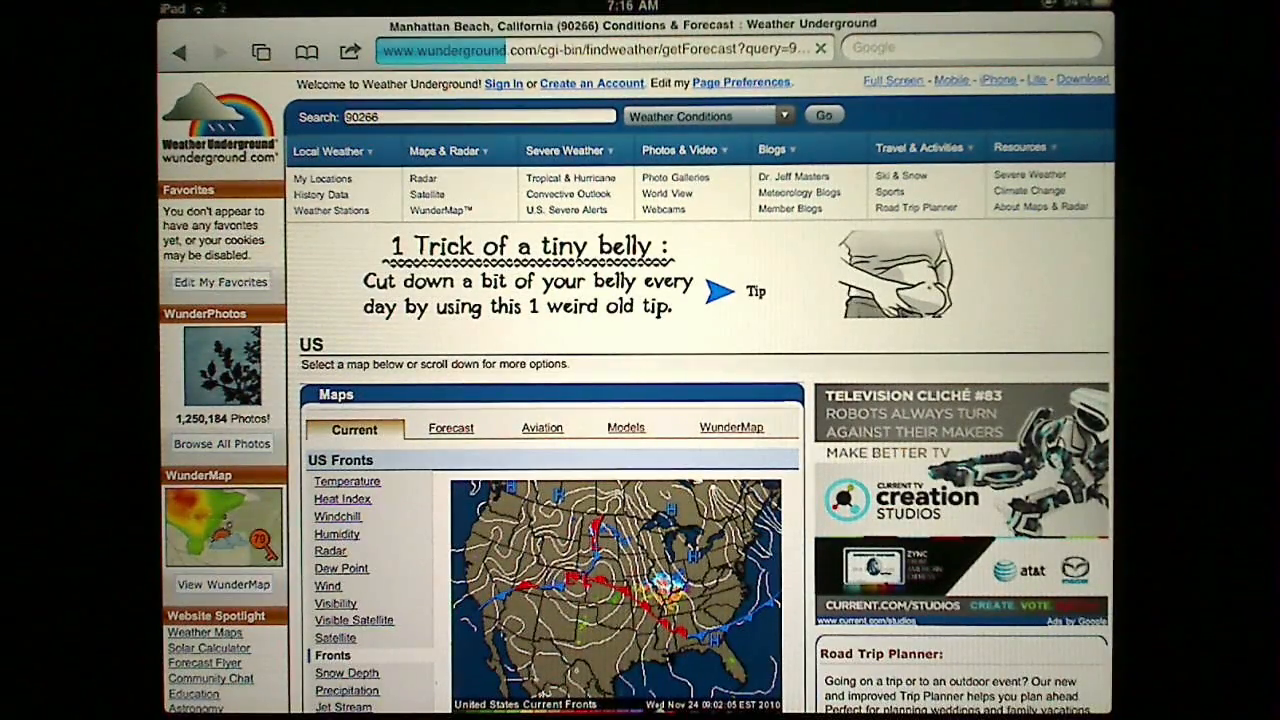
key(home)
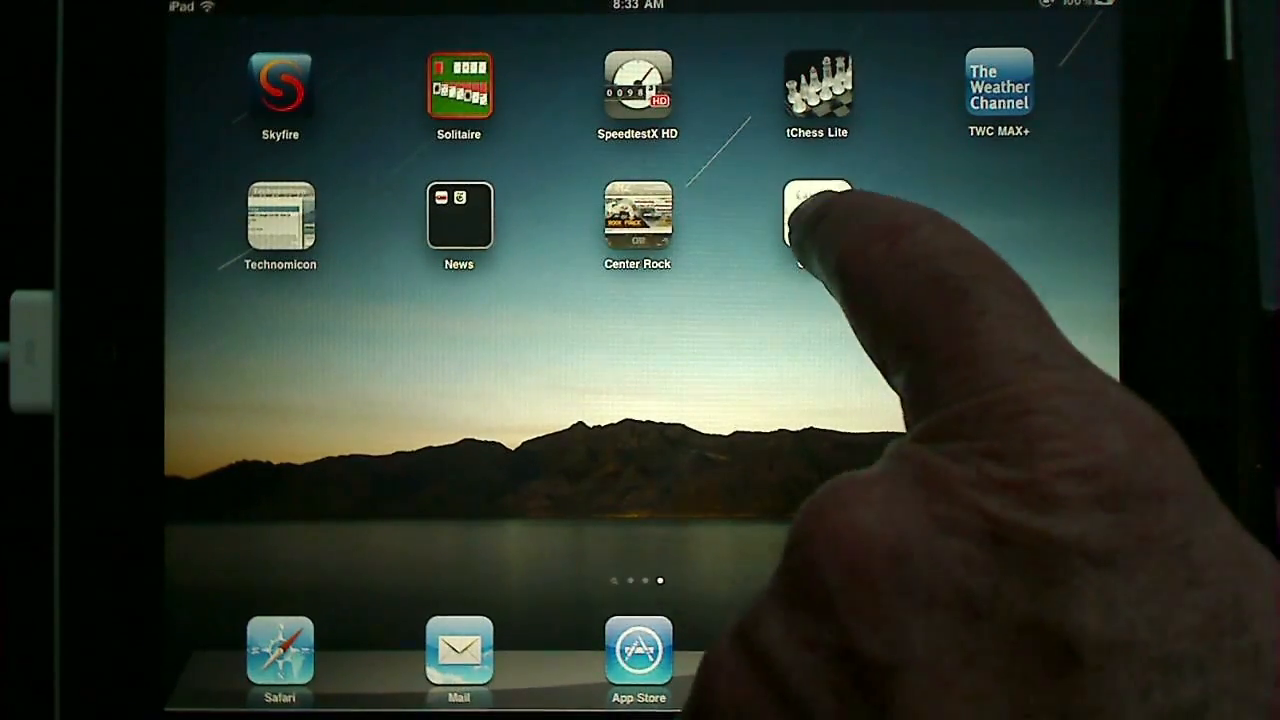
Launch the Google web clip so Safari shows the Google homepage.
click(816, 216)
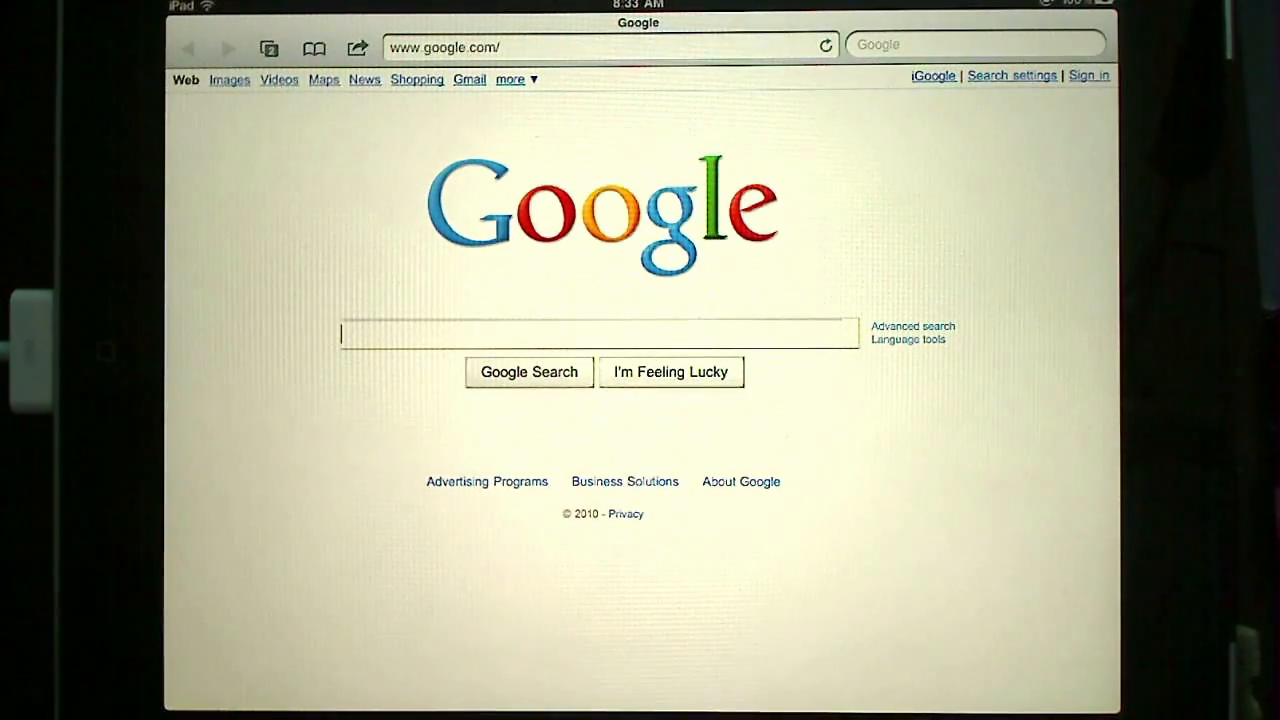
Attempt to print the Google homepage via the page's share options.
click(356, 48)
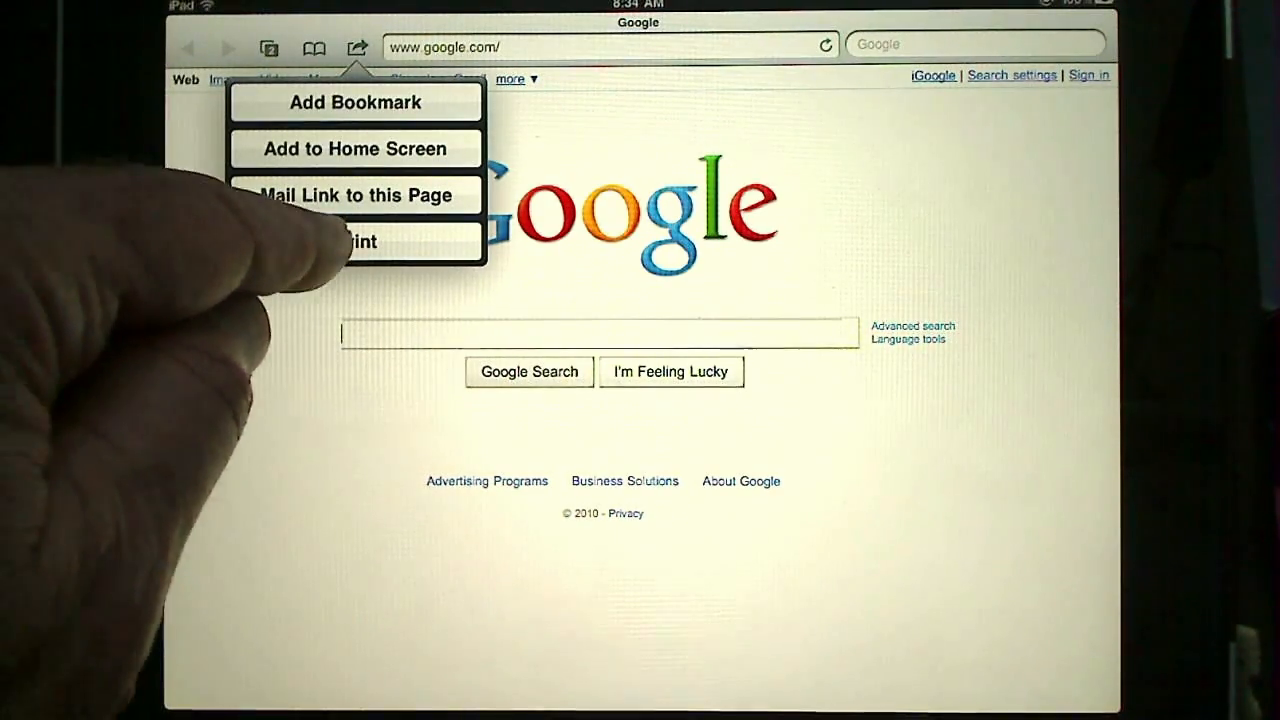
click(354, 242)
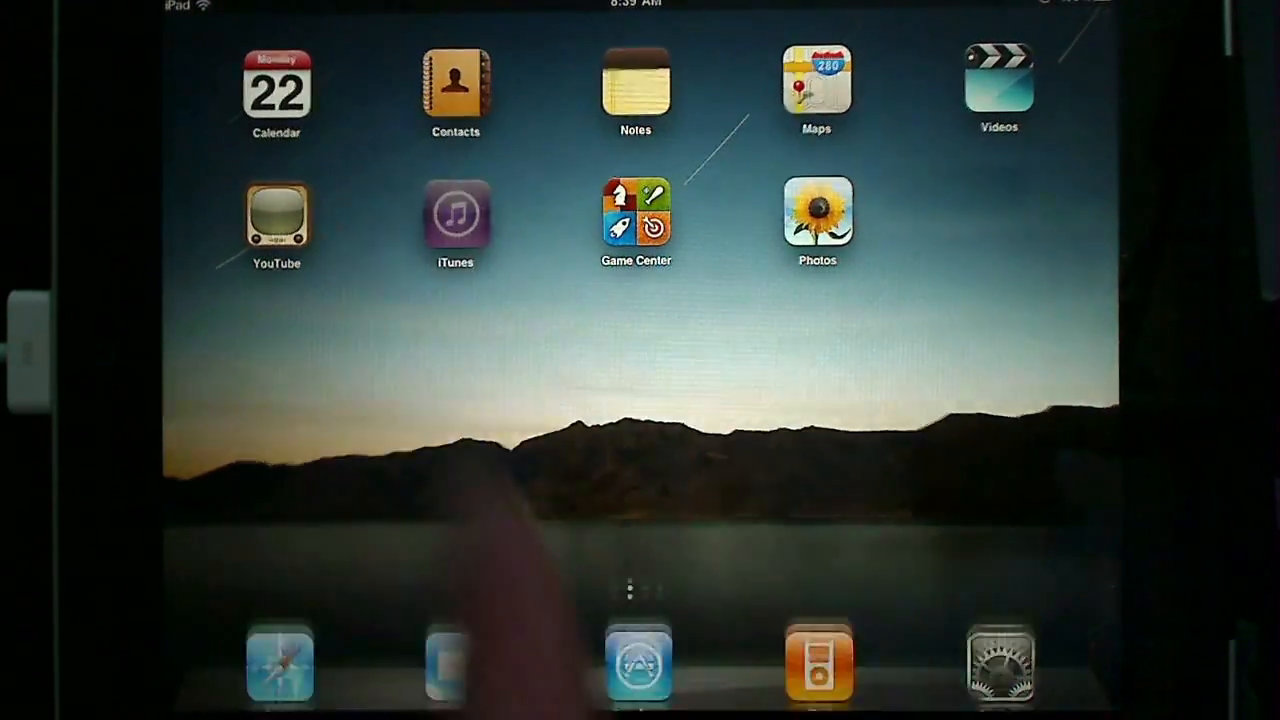
click(456, 212)
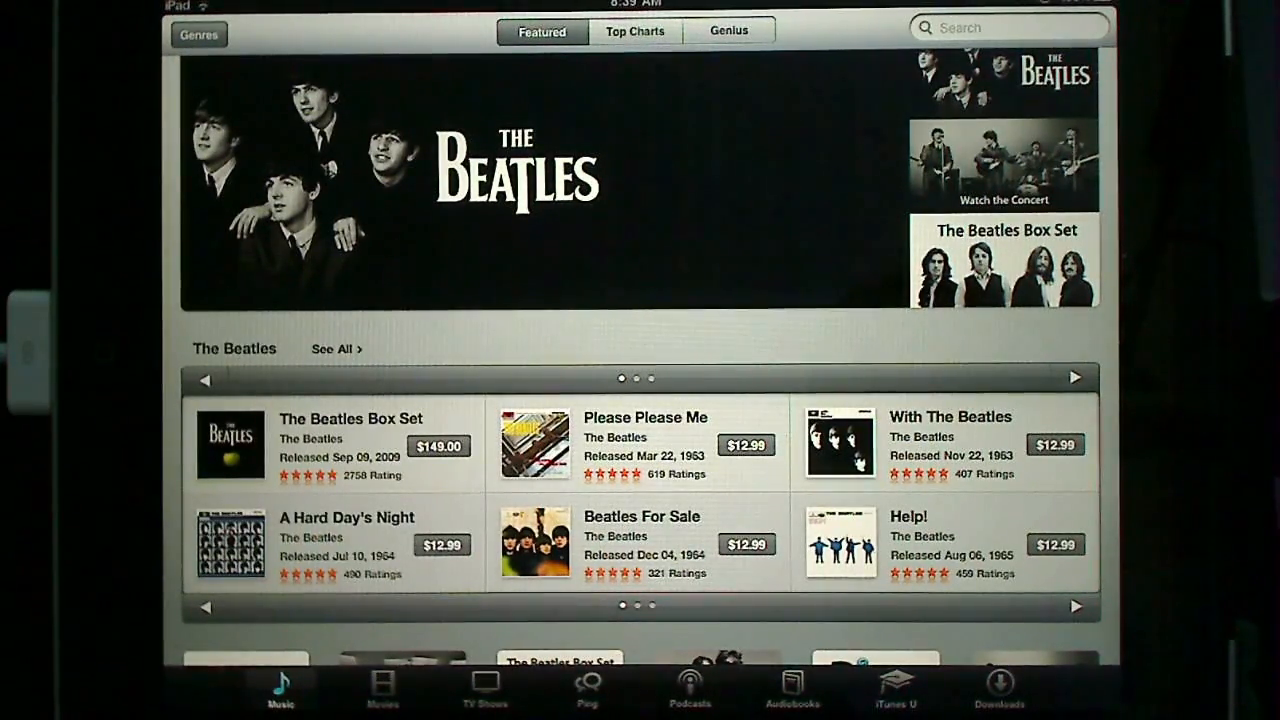
click(588, 688)
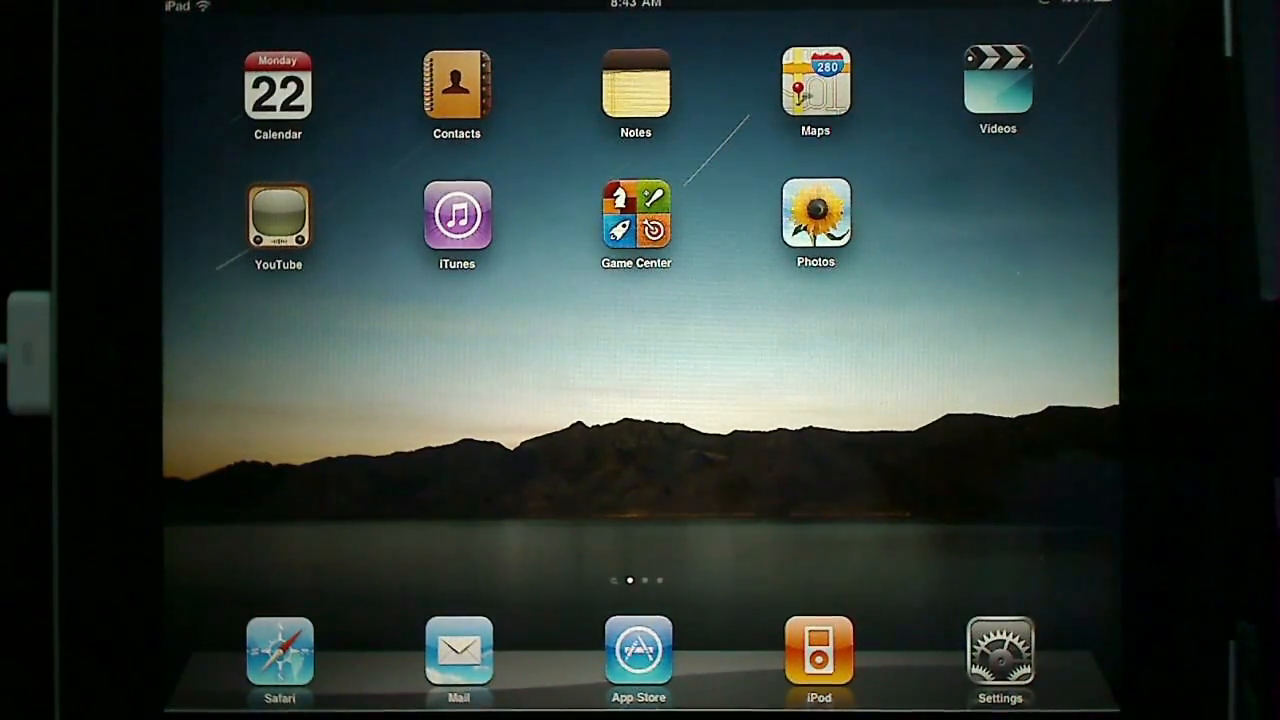
Swipe left across home screen pages to reach the second page of apps.
scroll(left, 3)
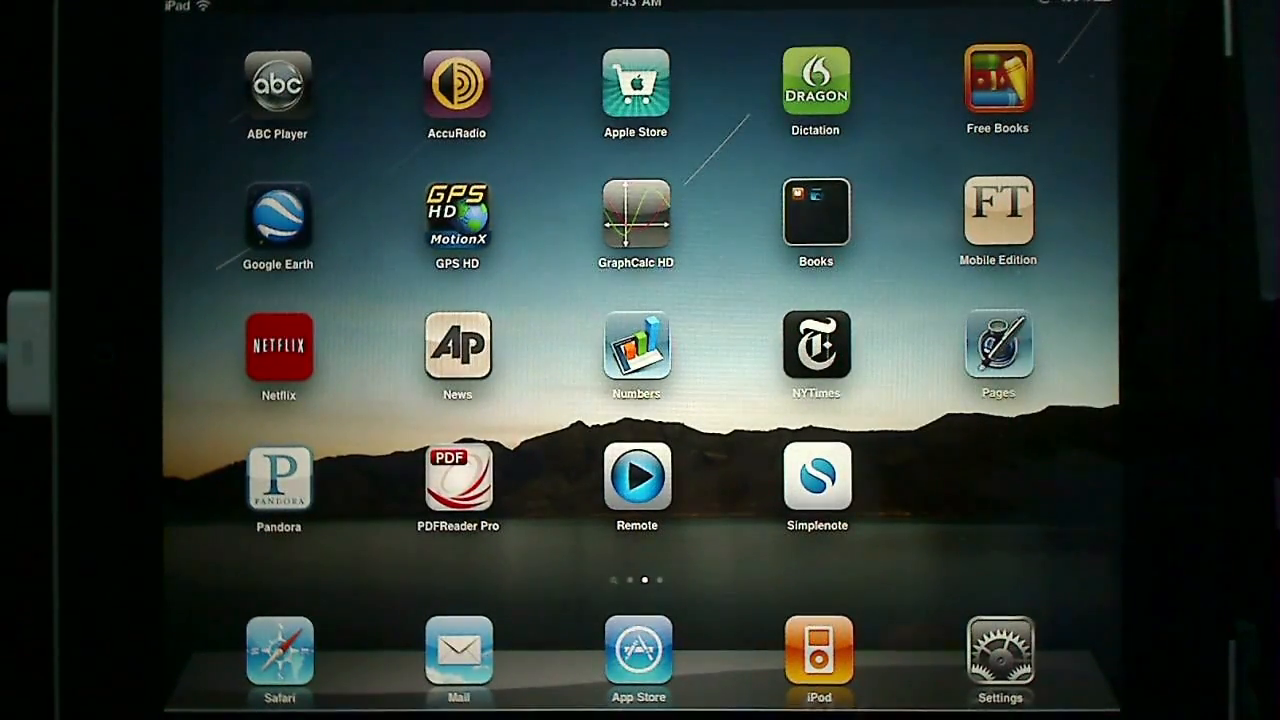
scroll(left, 3)
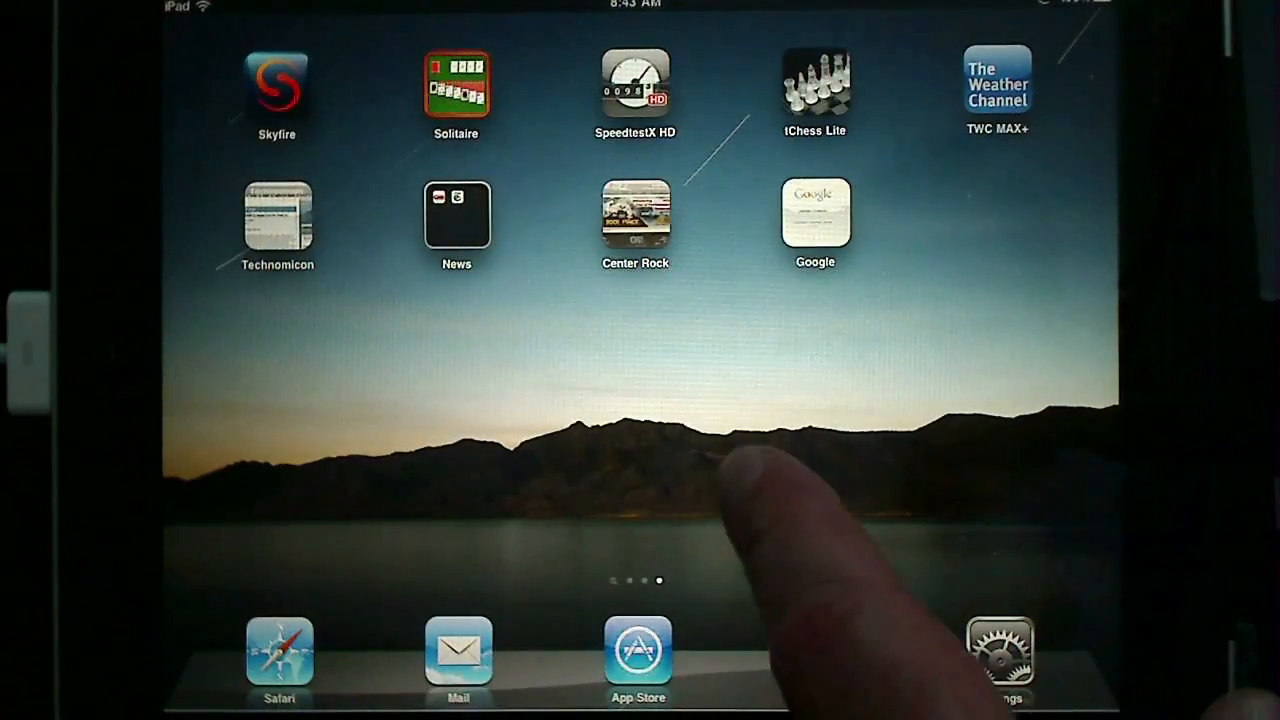
scroll(left, 3)
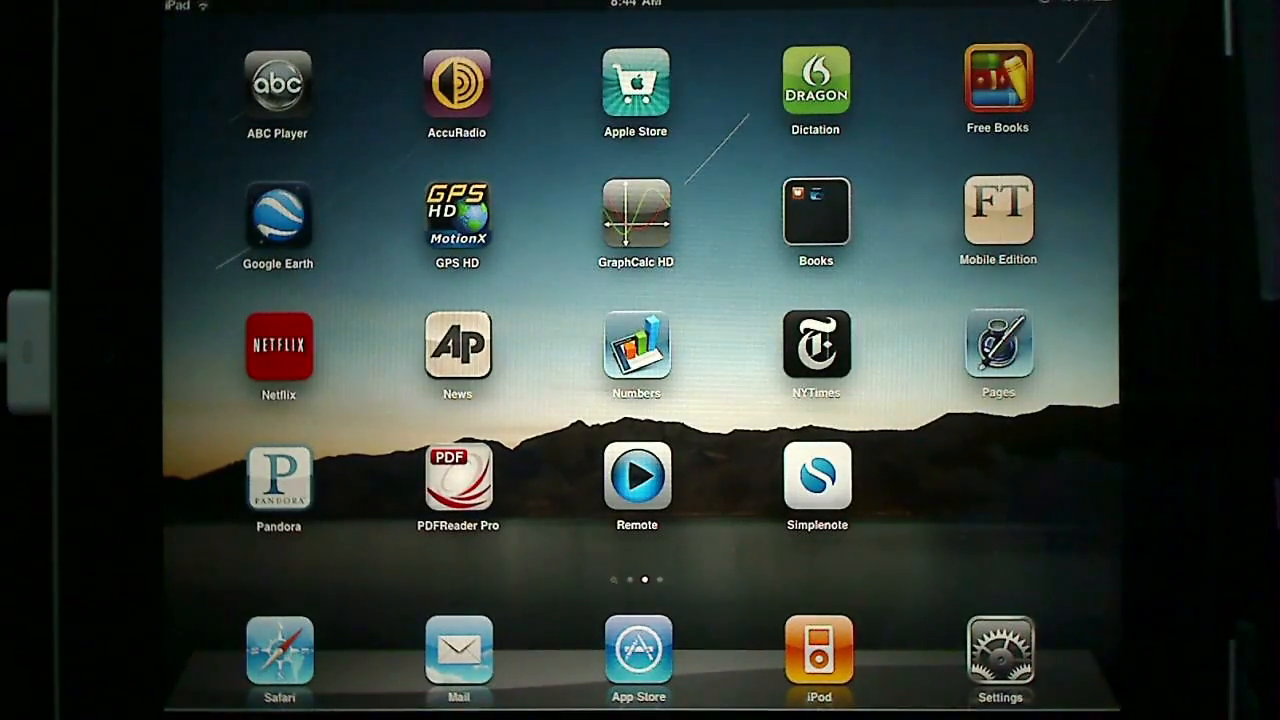
mouse_move(1050, 550)
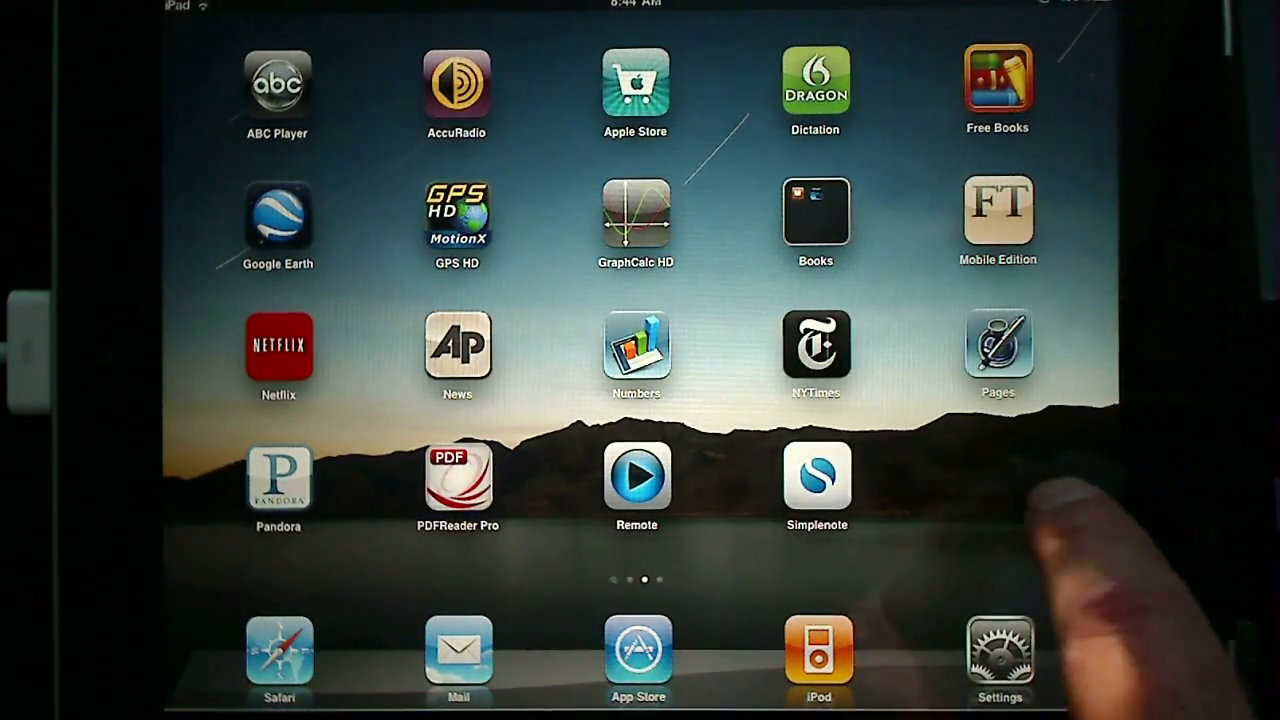